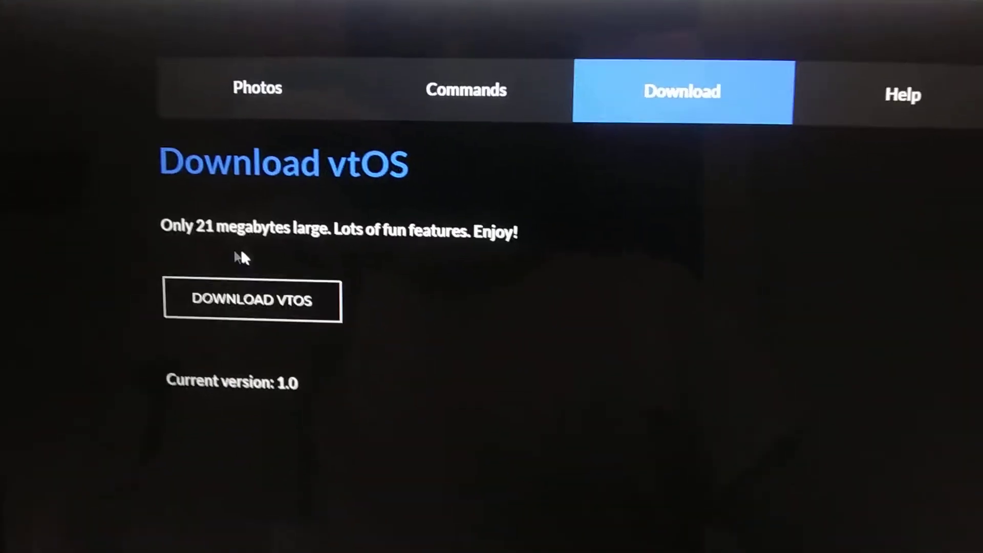
- Select the '21' in the 'Only 21 megabytes large' line on the Download page
double_click(222, 244)
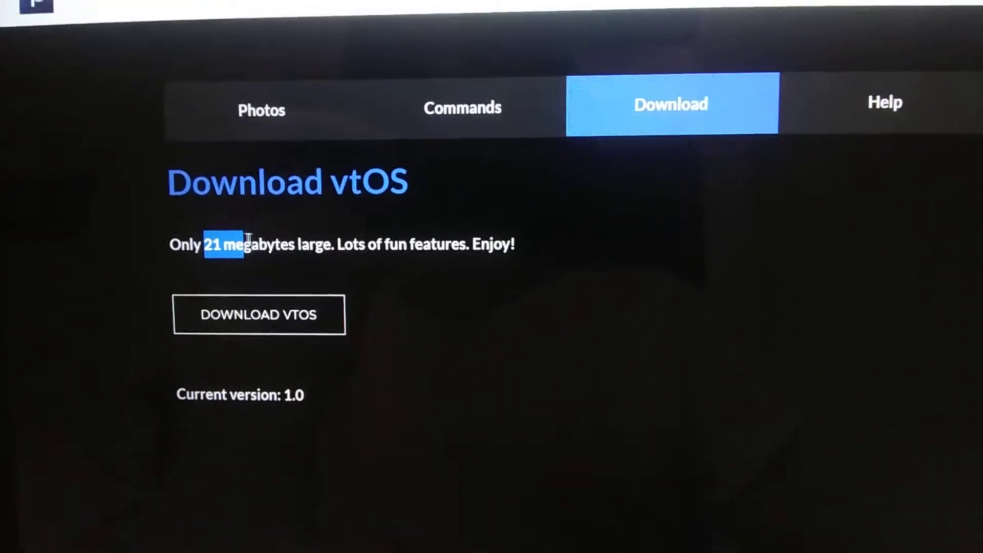